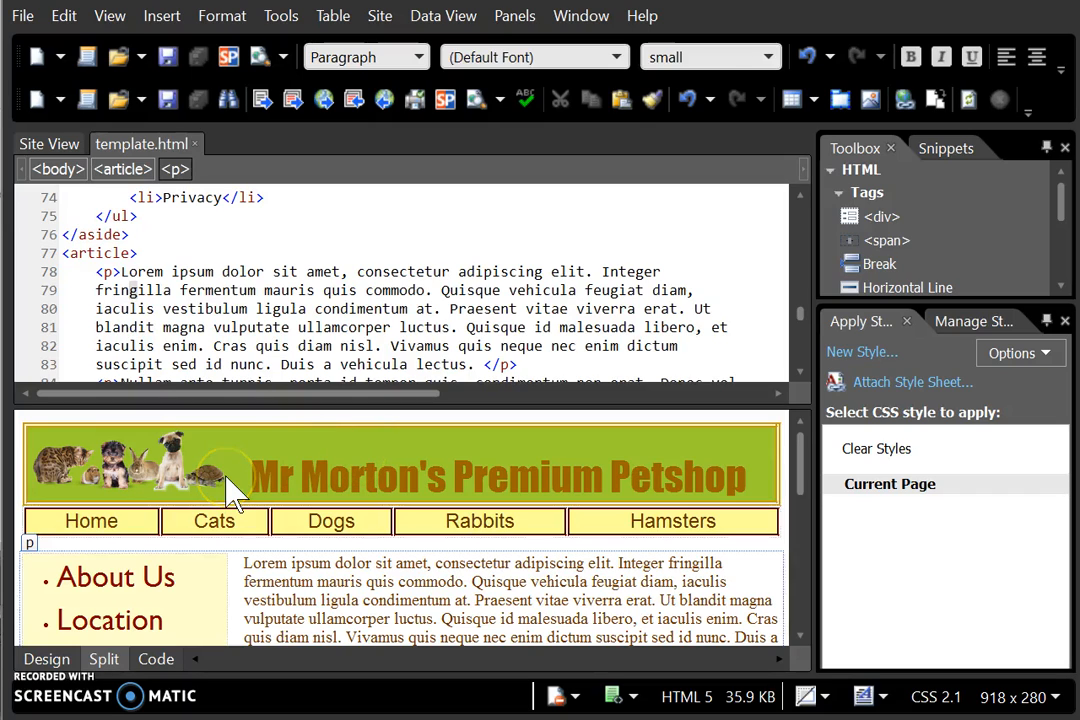
mouse_move(378, 470)
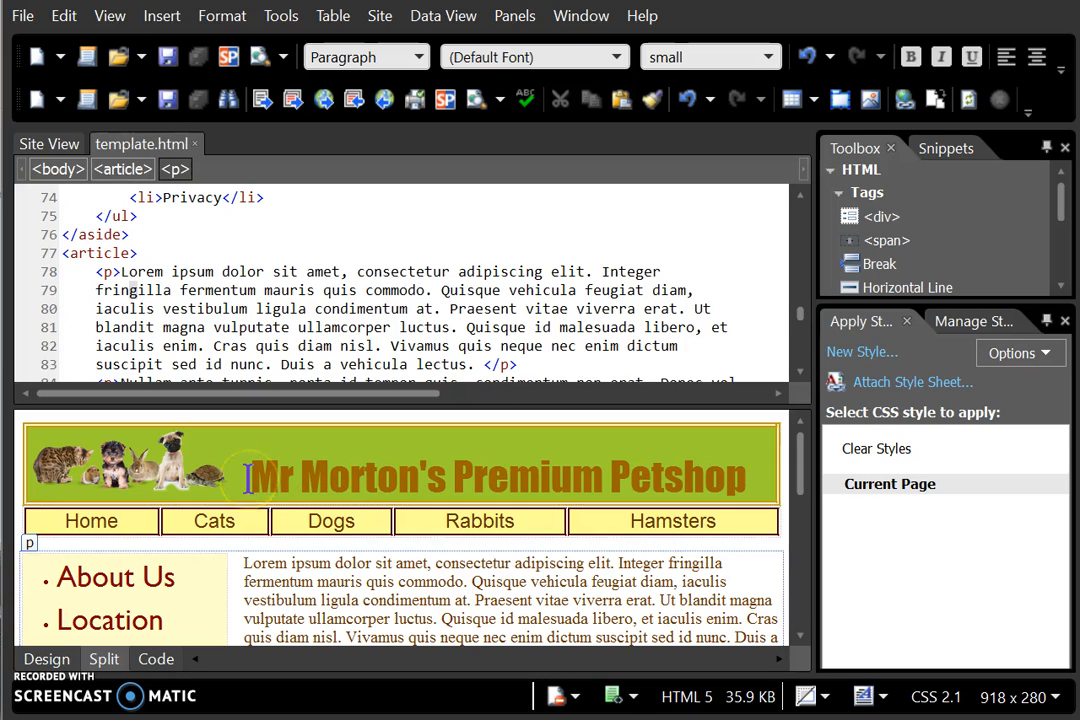
mouse_move(156, 476)
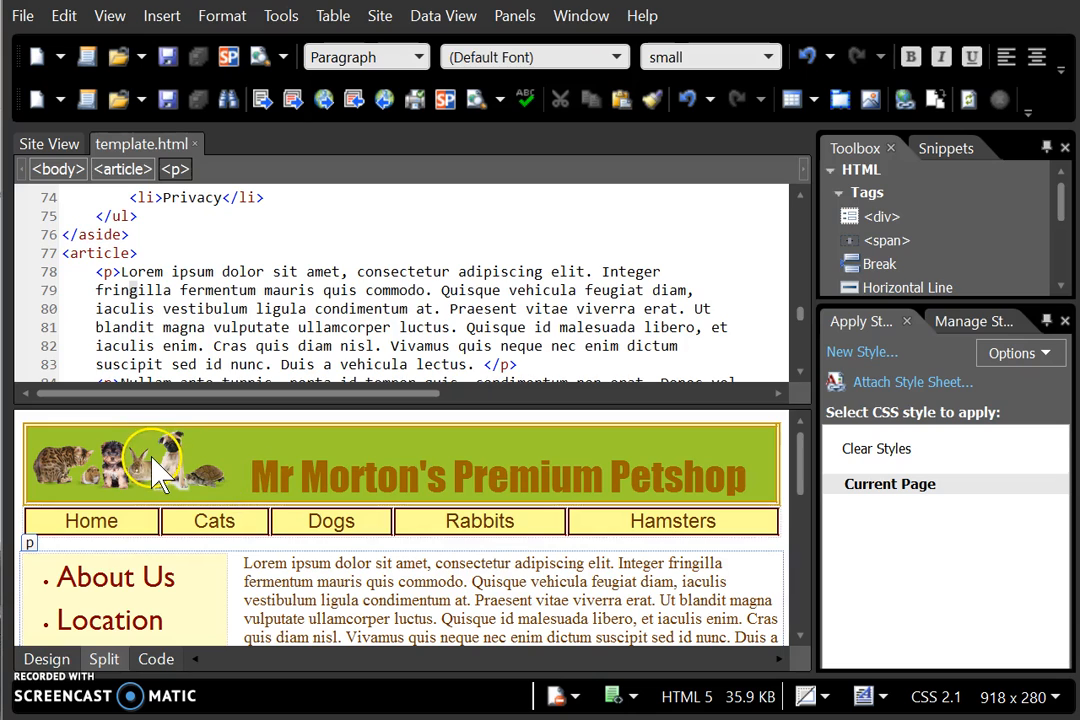
Select the pet shop logo image (PetsLogo.png) in the page header
click(150, 462)
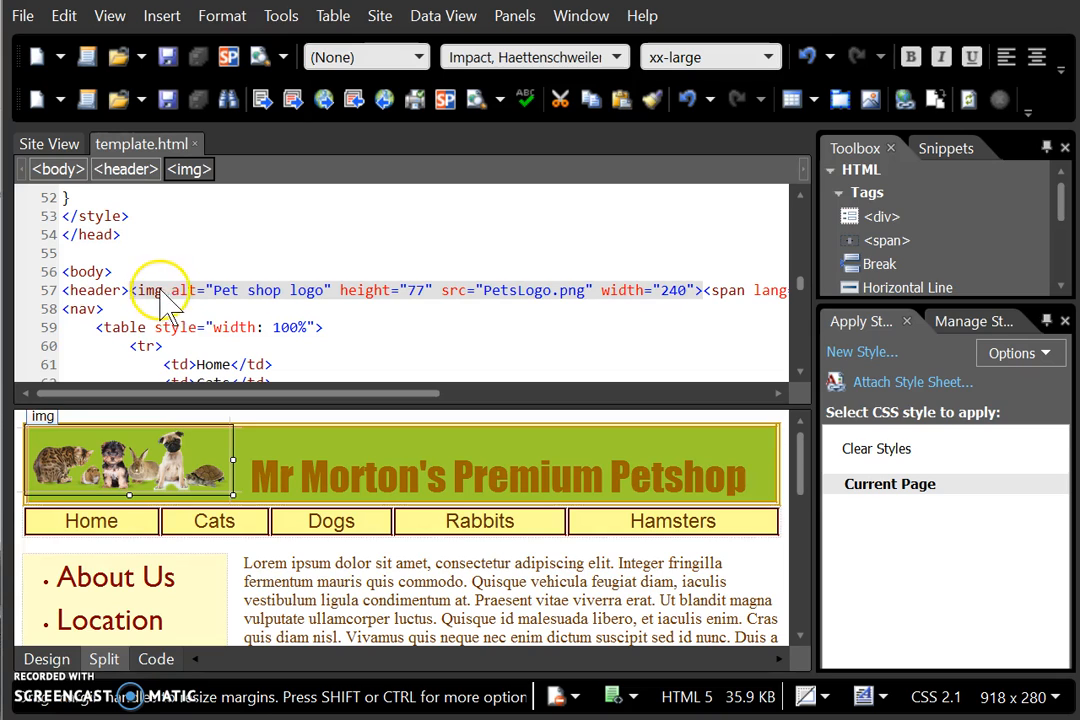
mouse_move(460, 304)
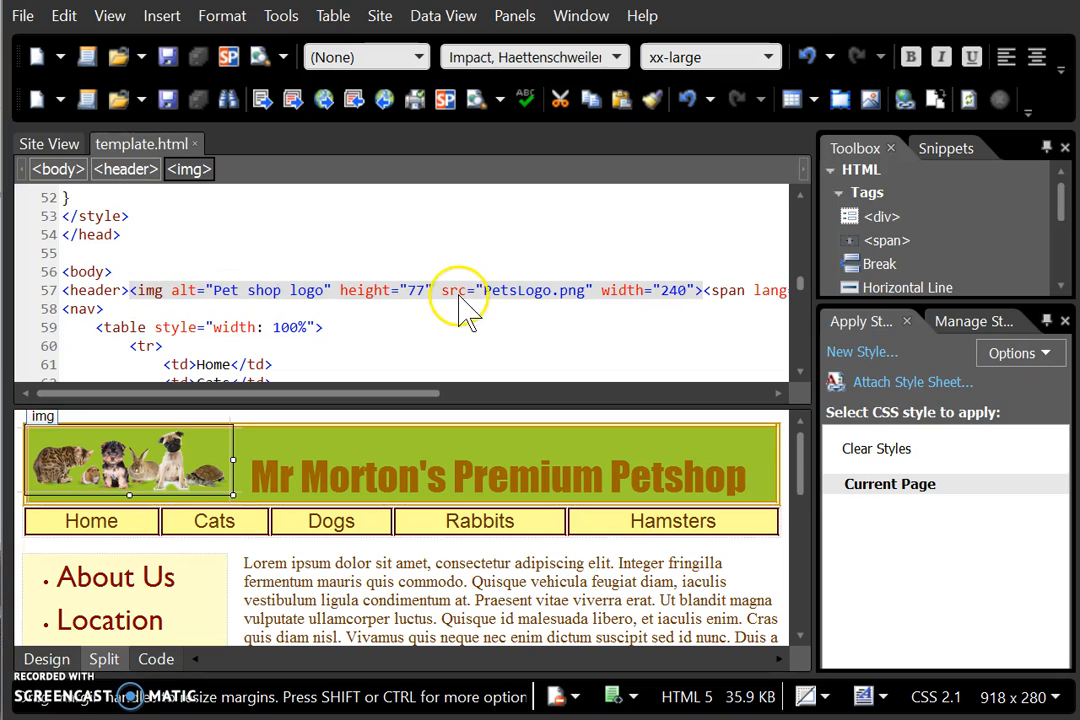
mouse_move(550, 300)
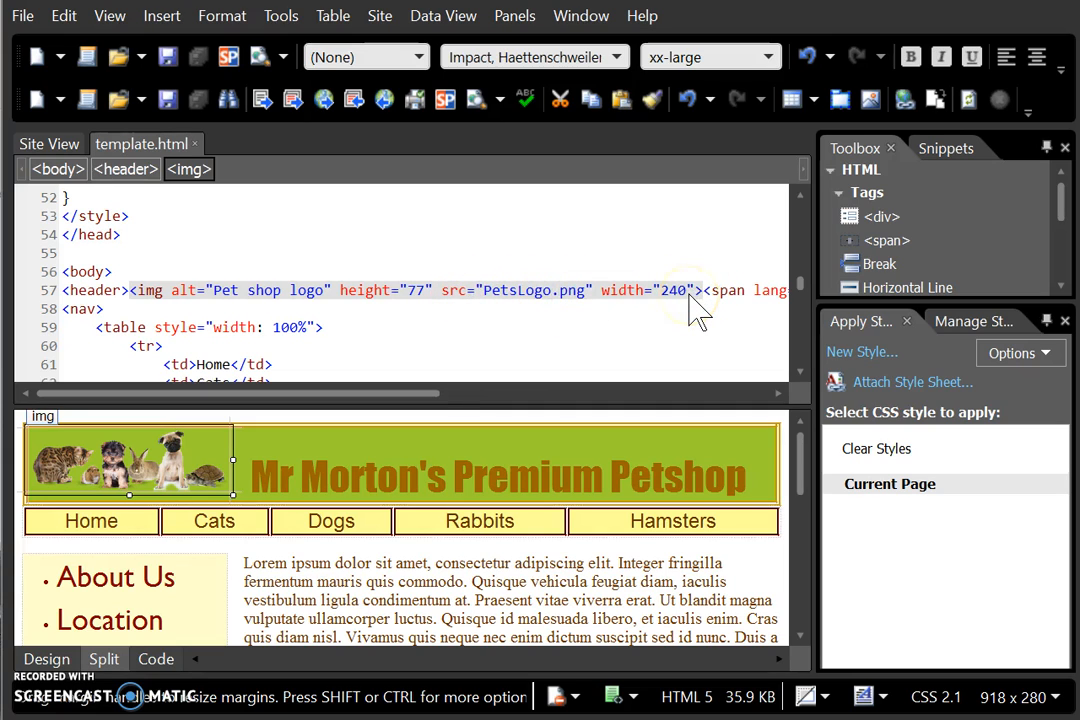
mouse_move(640, 340)
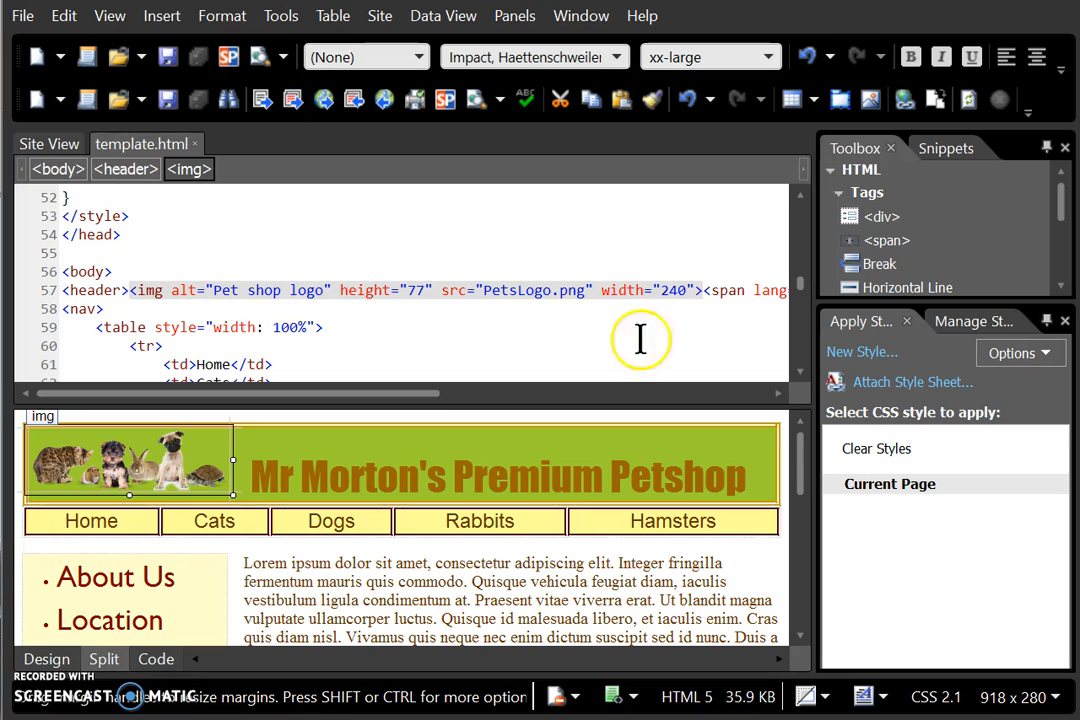
mouse_move(650, 710)
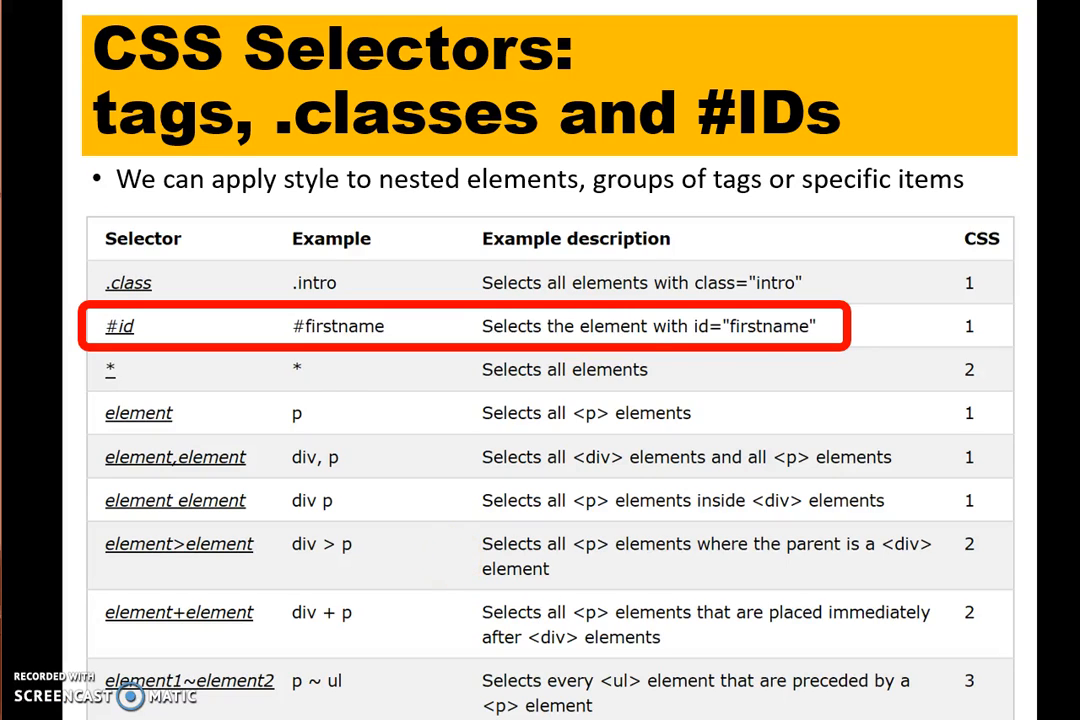
mouse_move(230, 390)
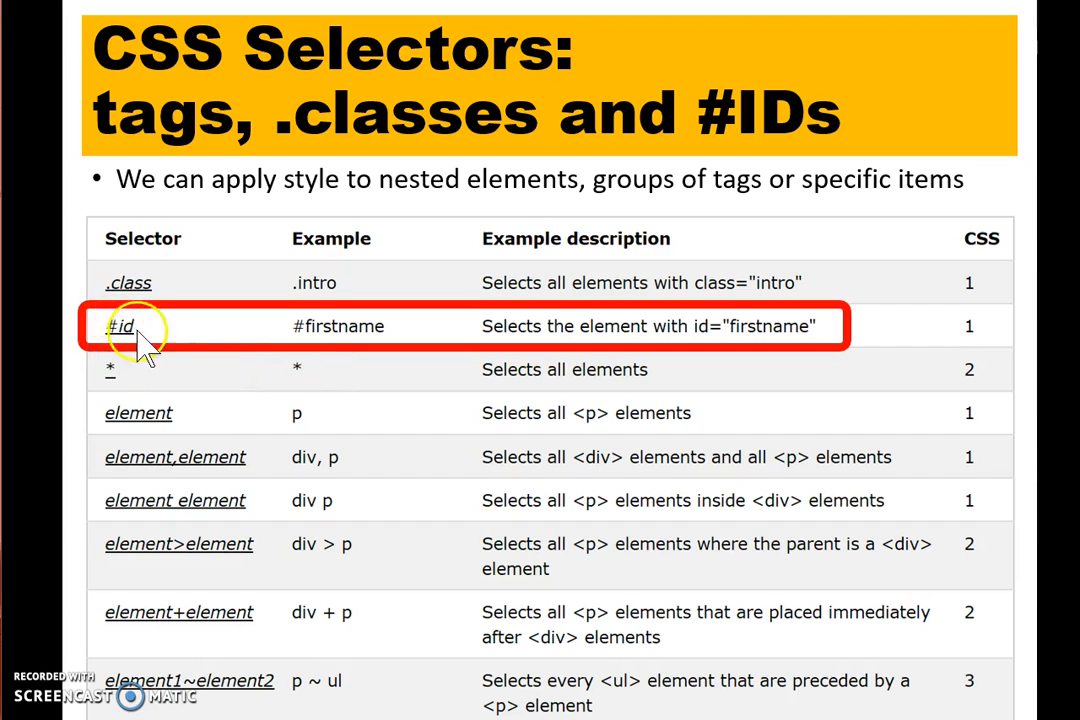
mouse_move(210, 336)
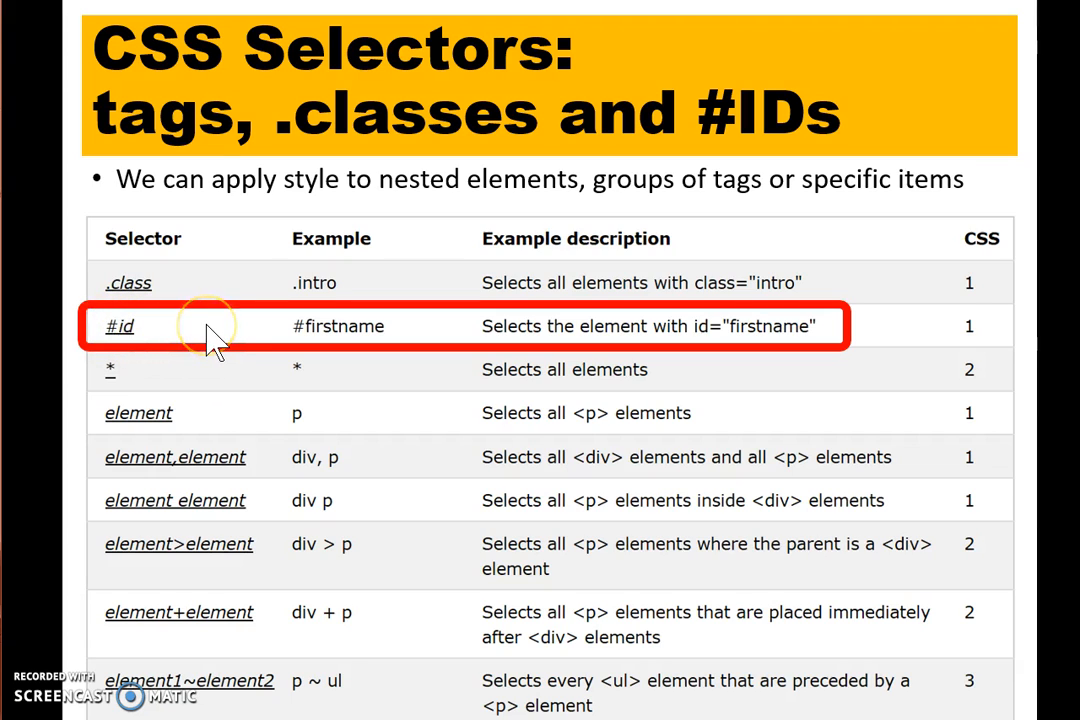
mouse_move(620, 524)
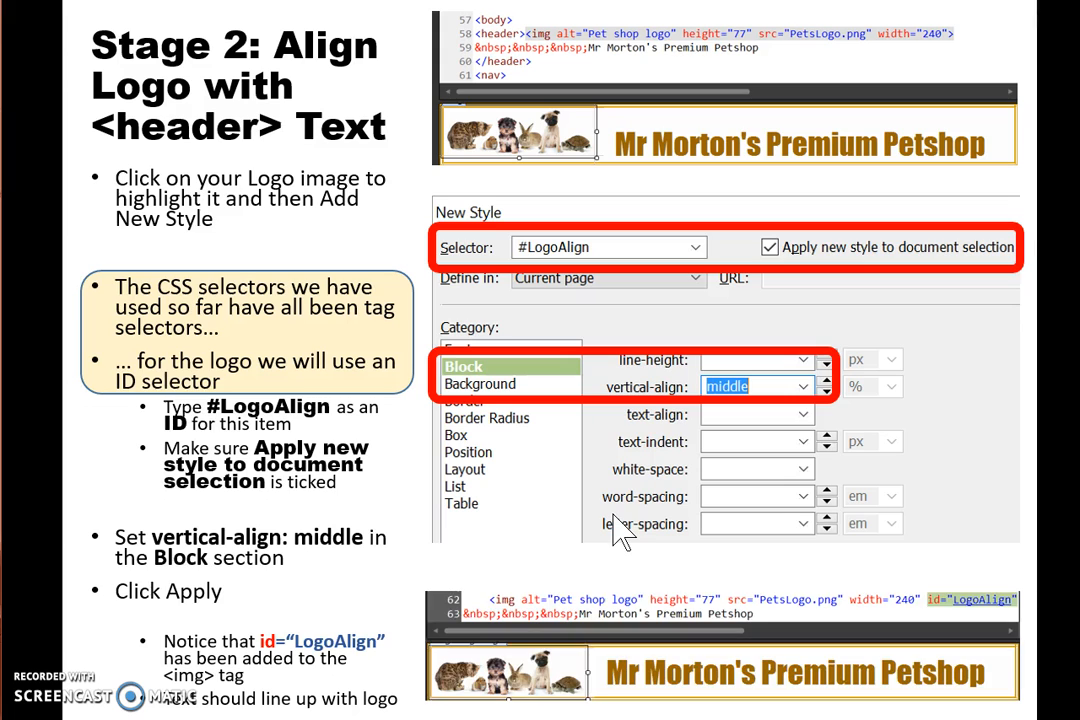
mouse_move(520, 262)
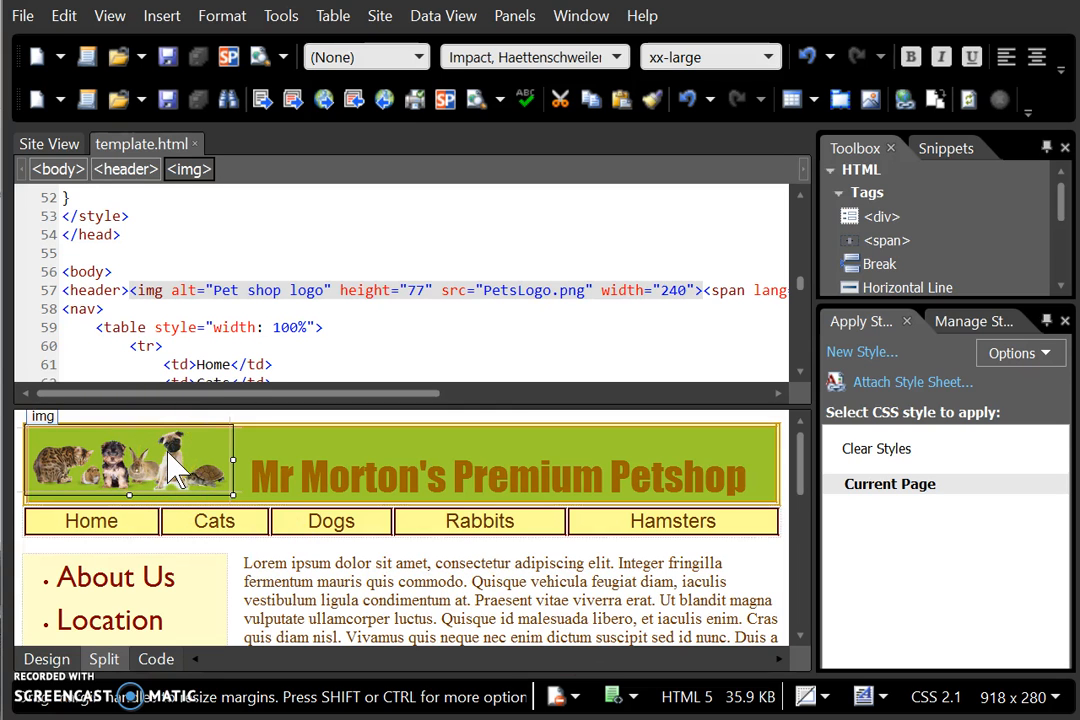
mouse_move(870, 320)
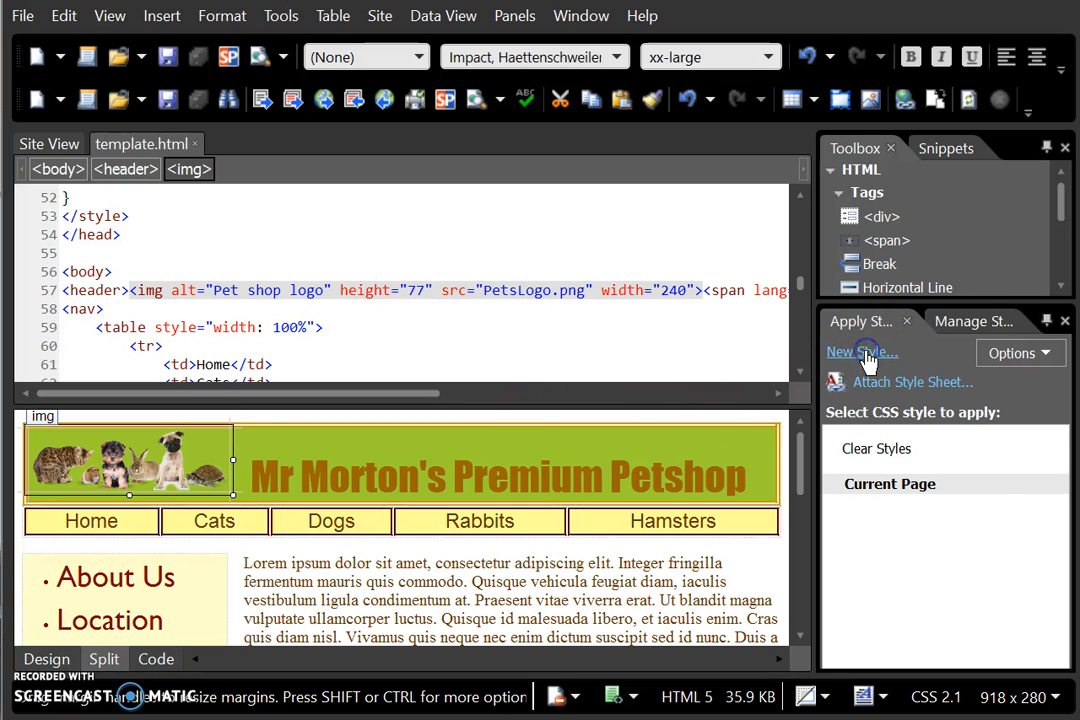
Create a new style with ID selector #LogoAlign set to apply to the selected logo
click(850, 352)
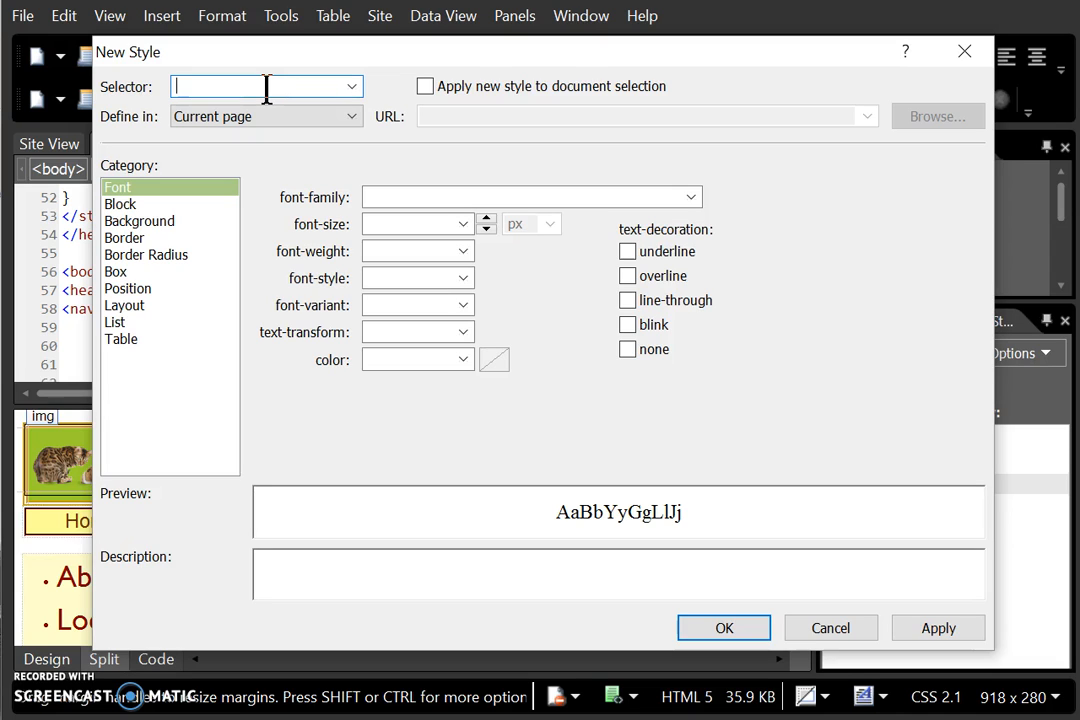
text(#)
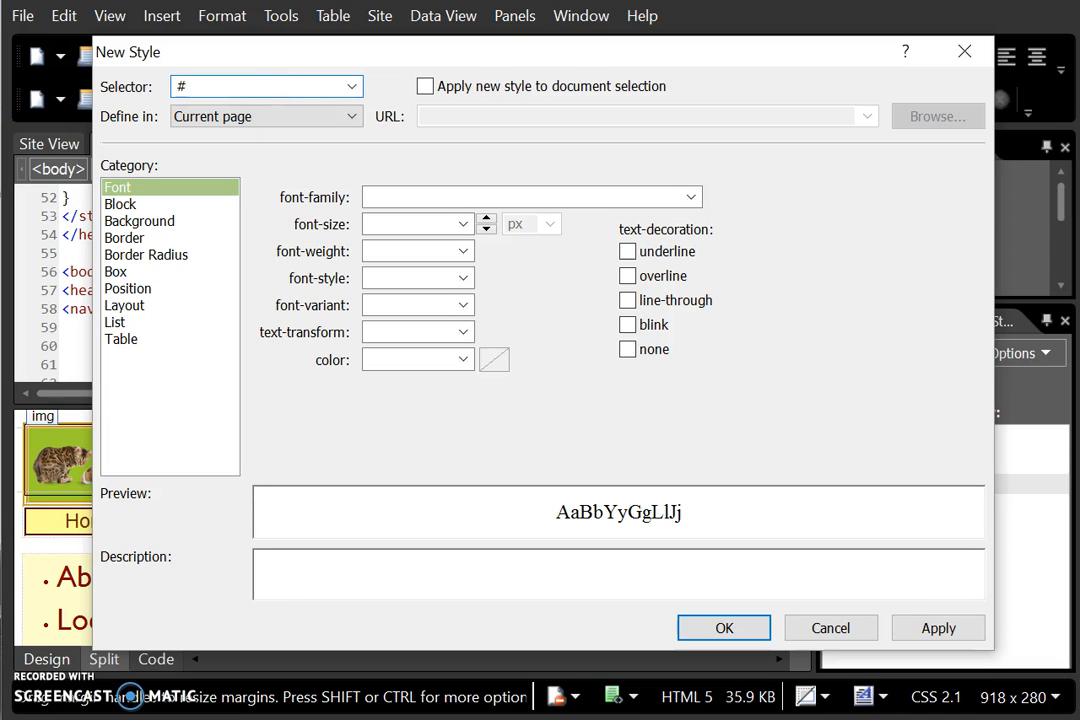
text(LogoAlign)
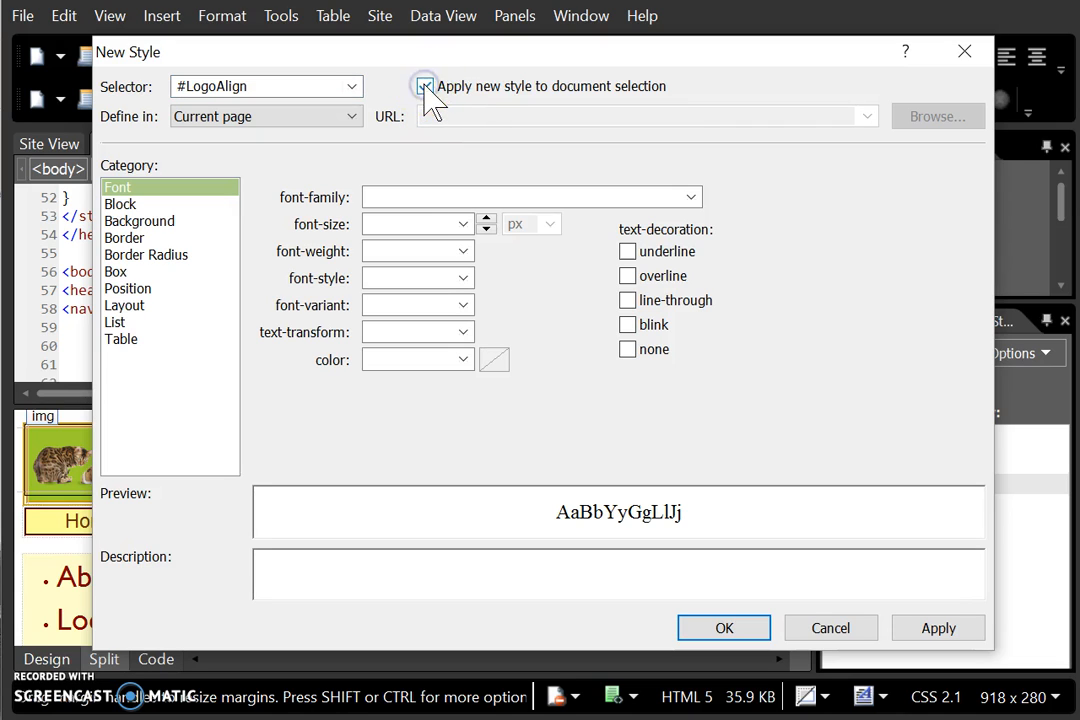
click(424, 86)
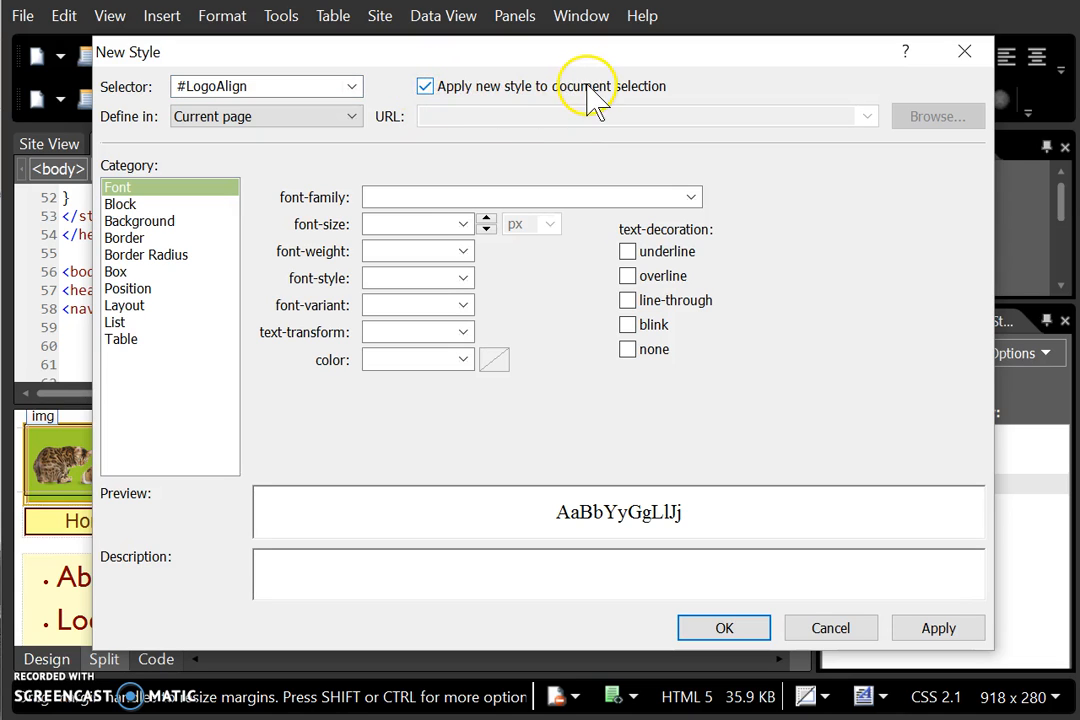
mouse_move(610, 104)
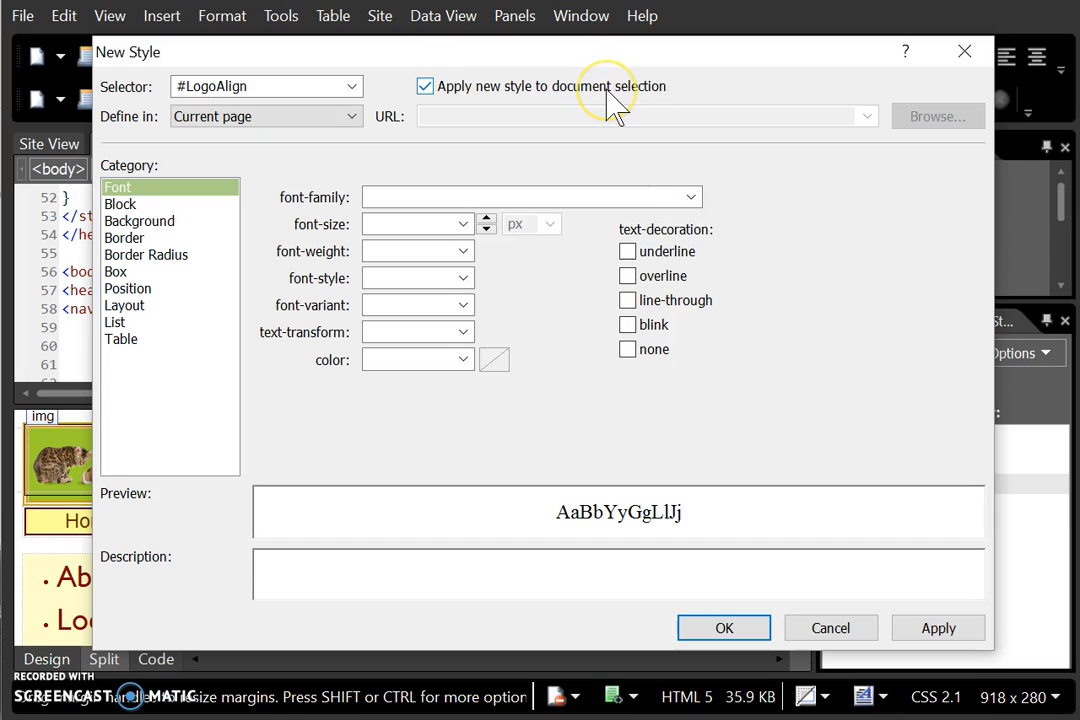
mouse_move(540, 104)
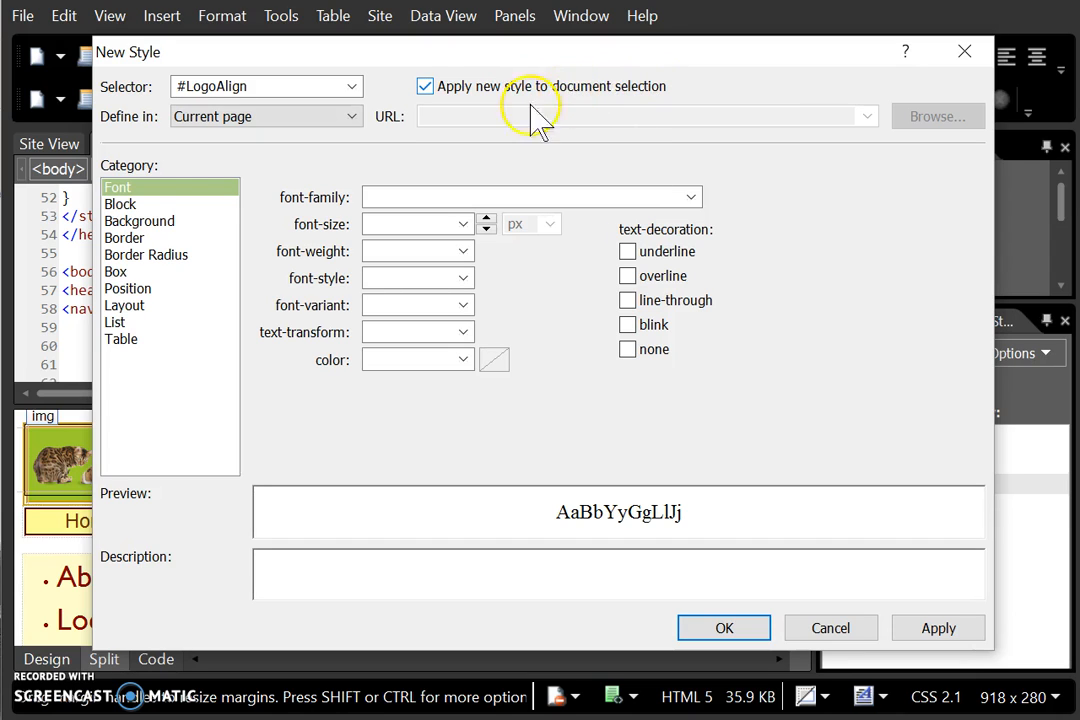
Set vertical-align to middle under Block and save #LogoAlign onto the logo
click(120, 204)
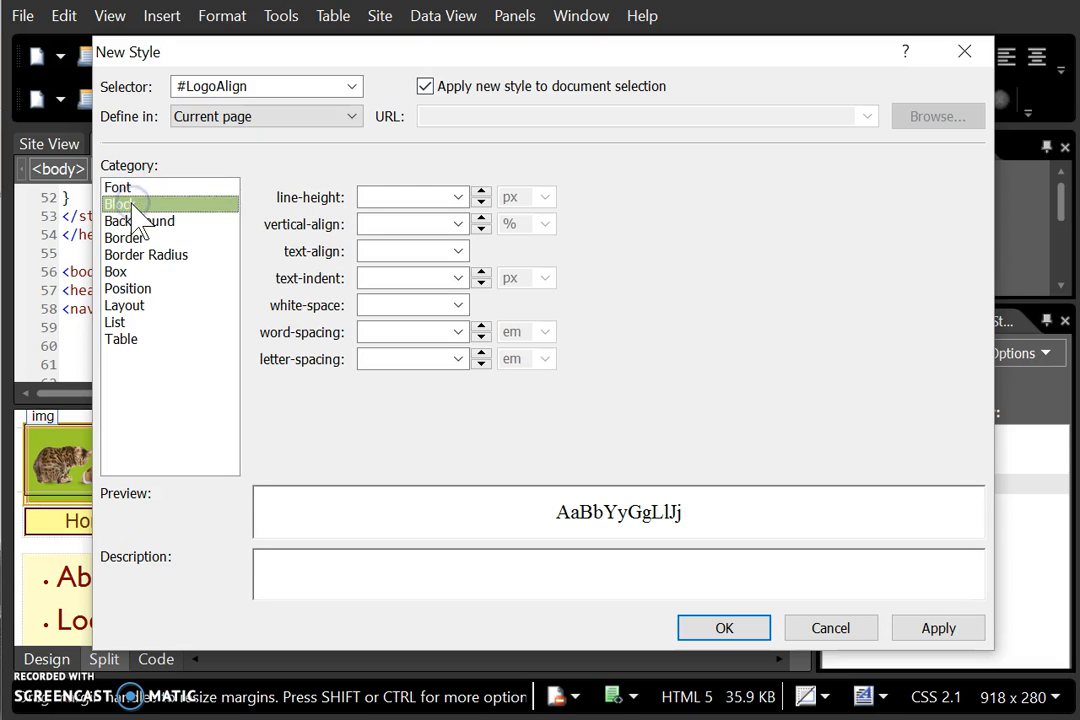
click(460, 224)
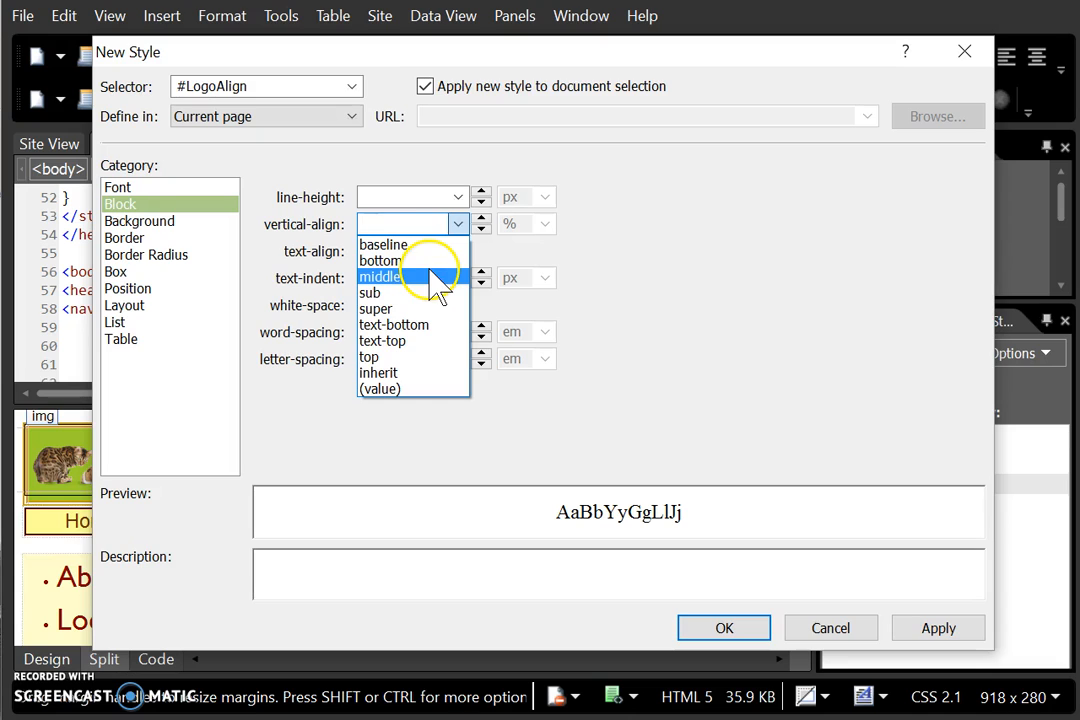
click(382, 276)
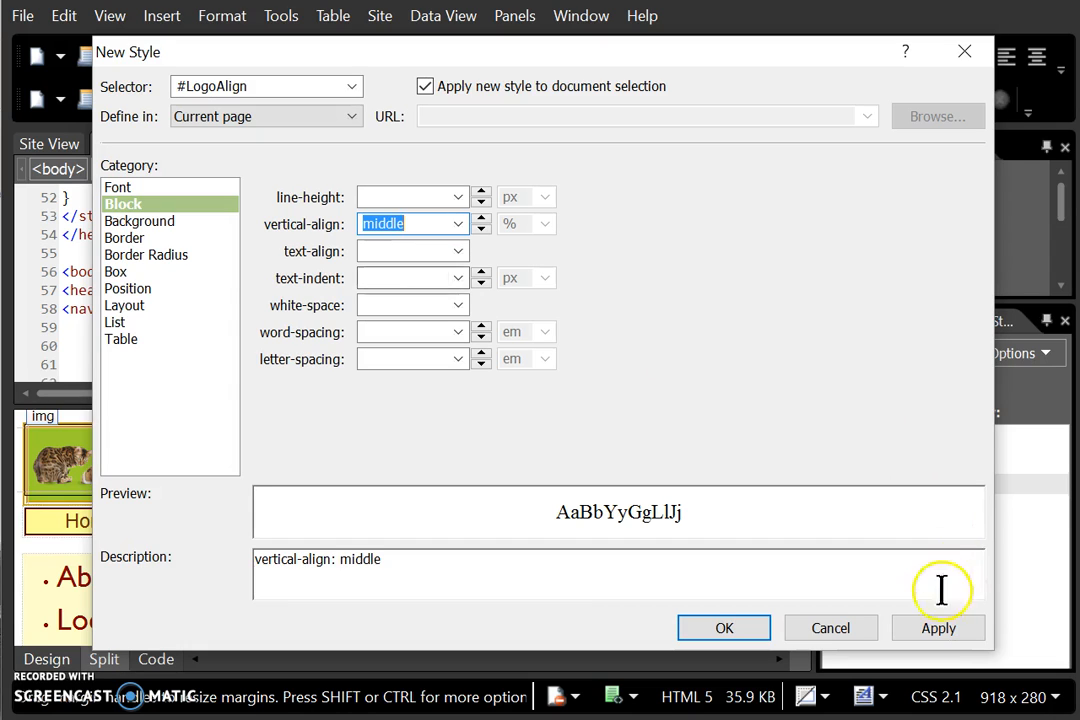
click(938, 628)
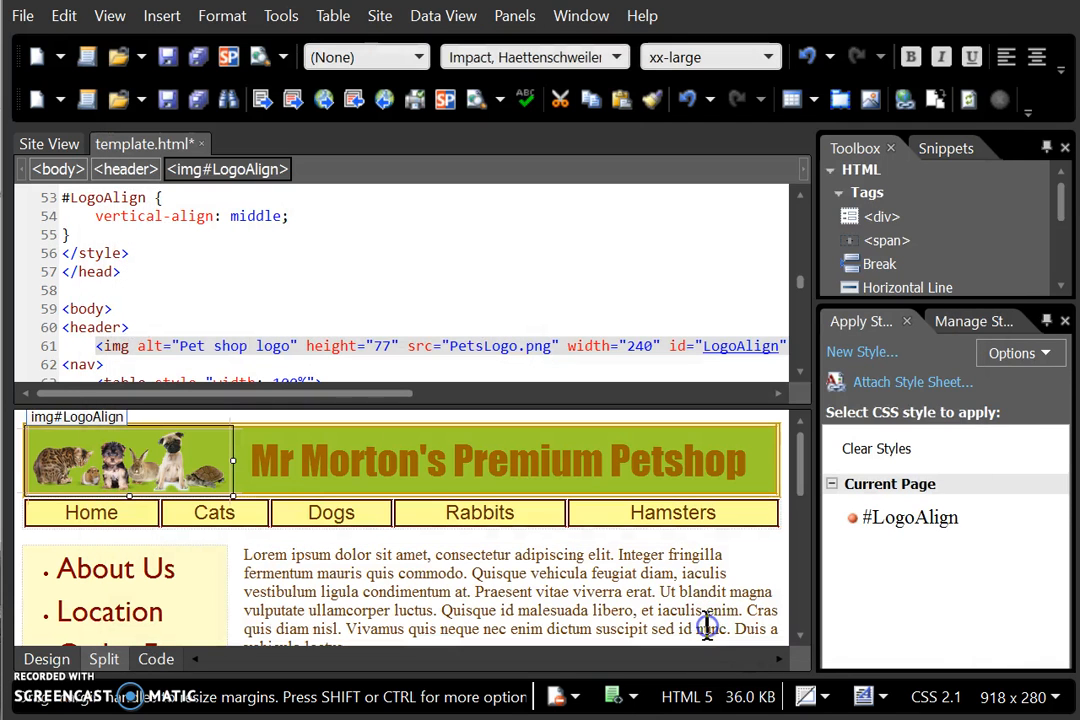
click(910, 516)
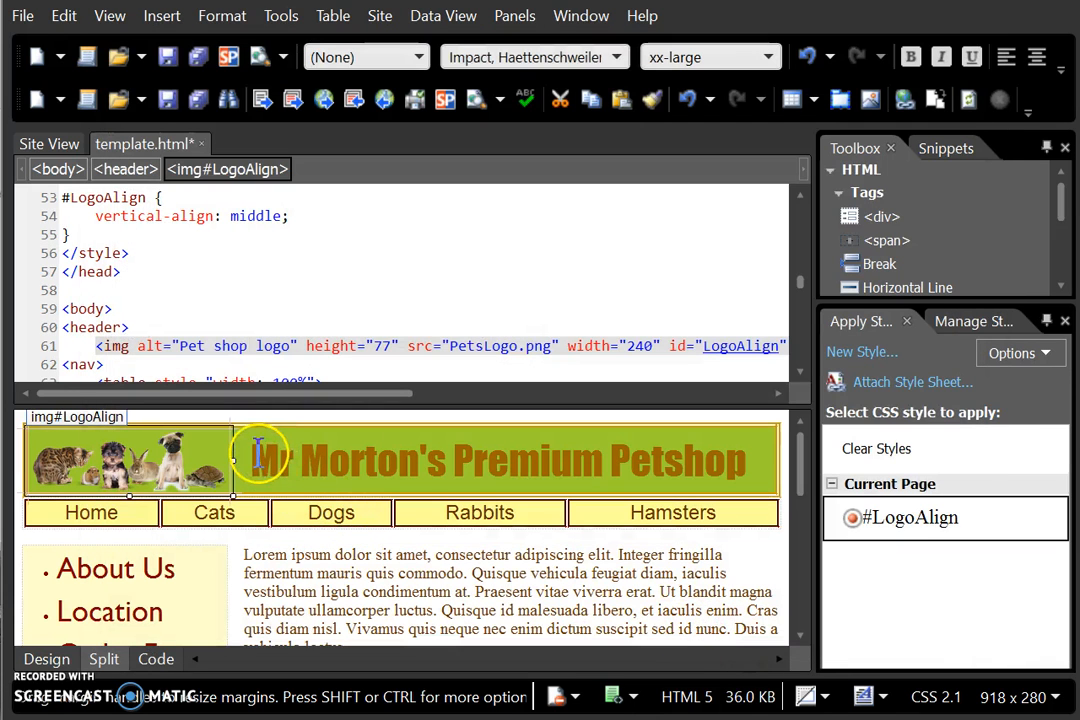